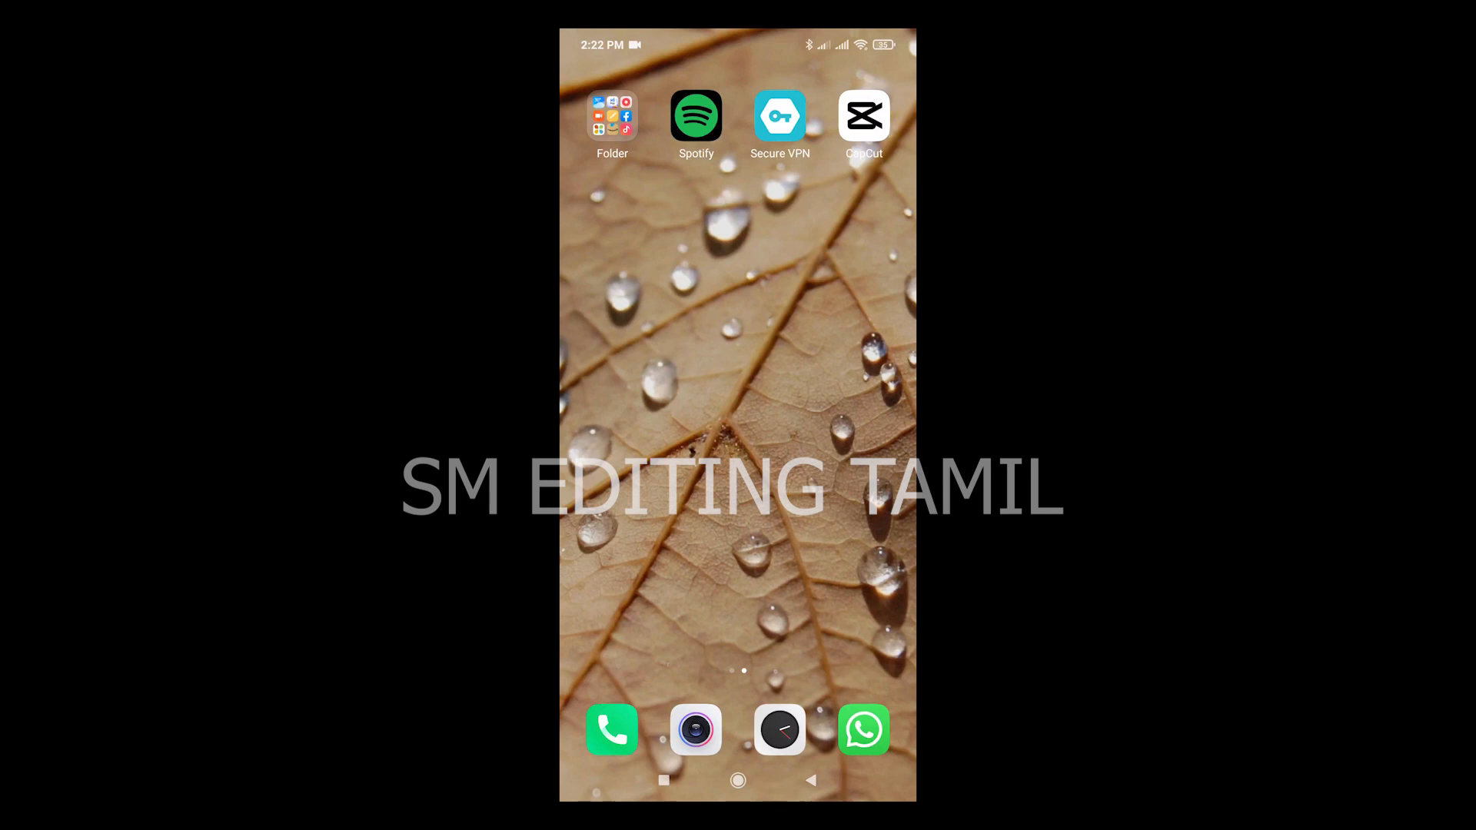
# Clear the recent background apps and launch Secure VPN from the home screen.
pyautogui.click(663, 780)
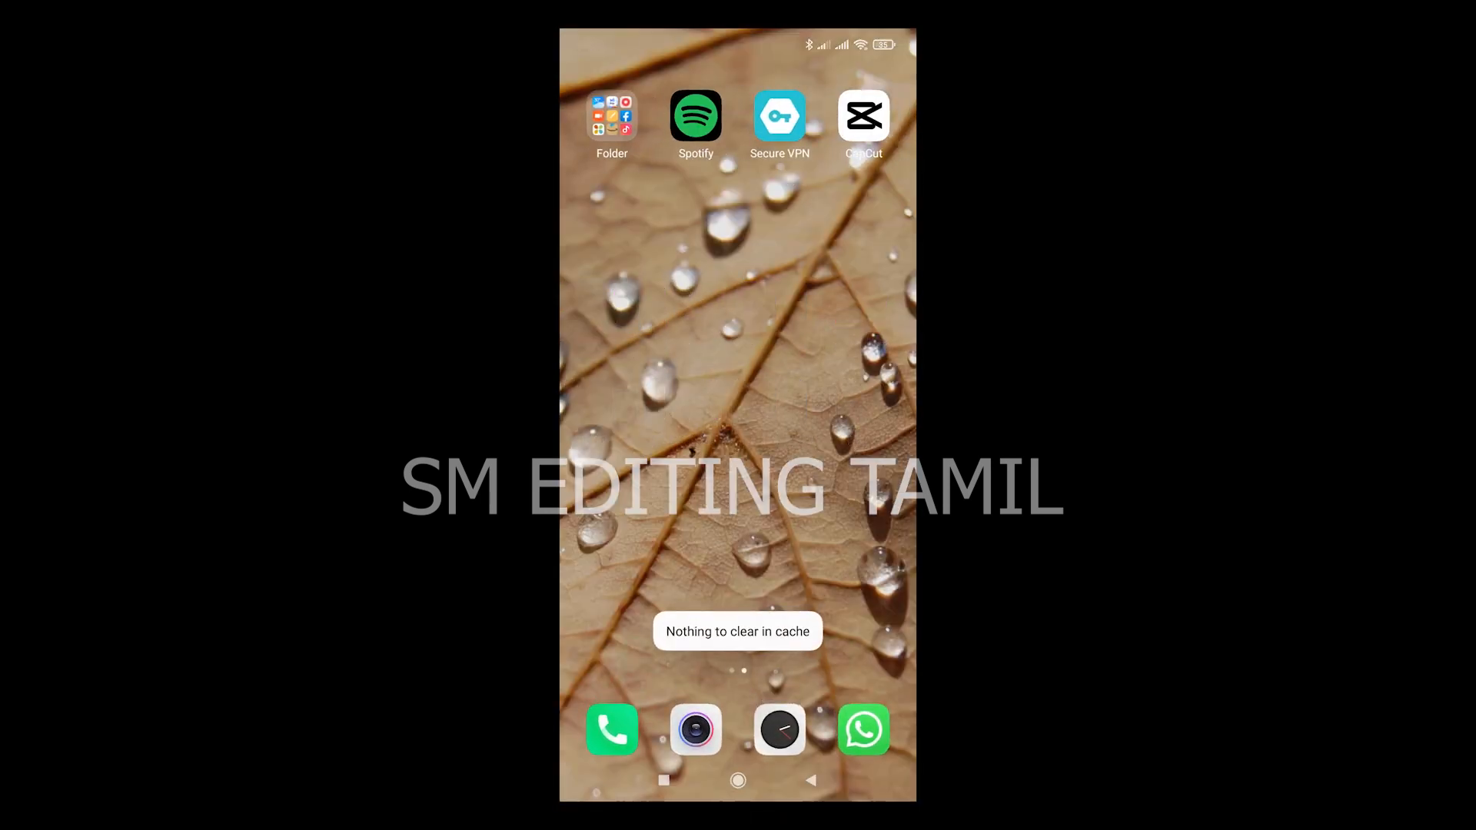
pyautogui.click(779, 117)
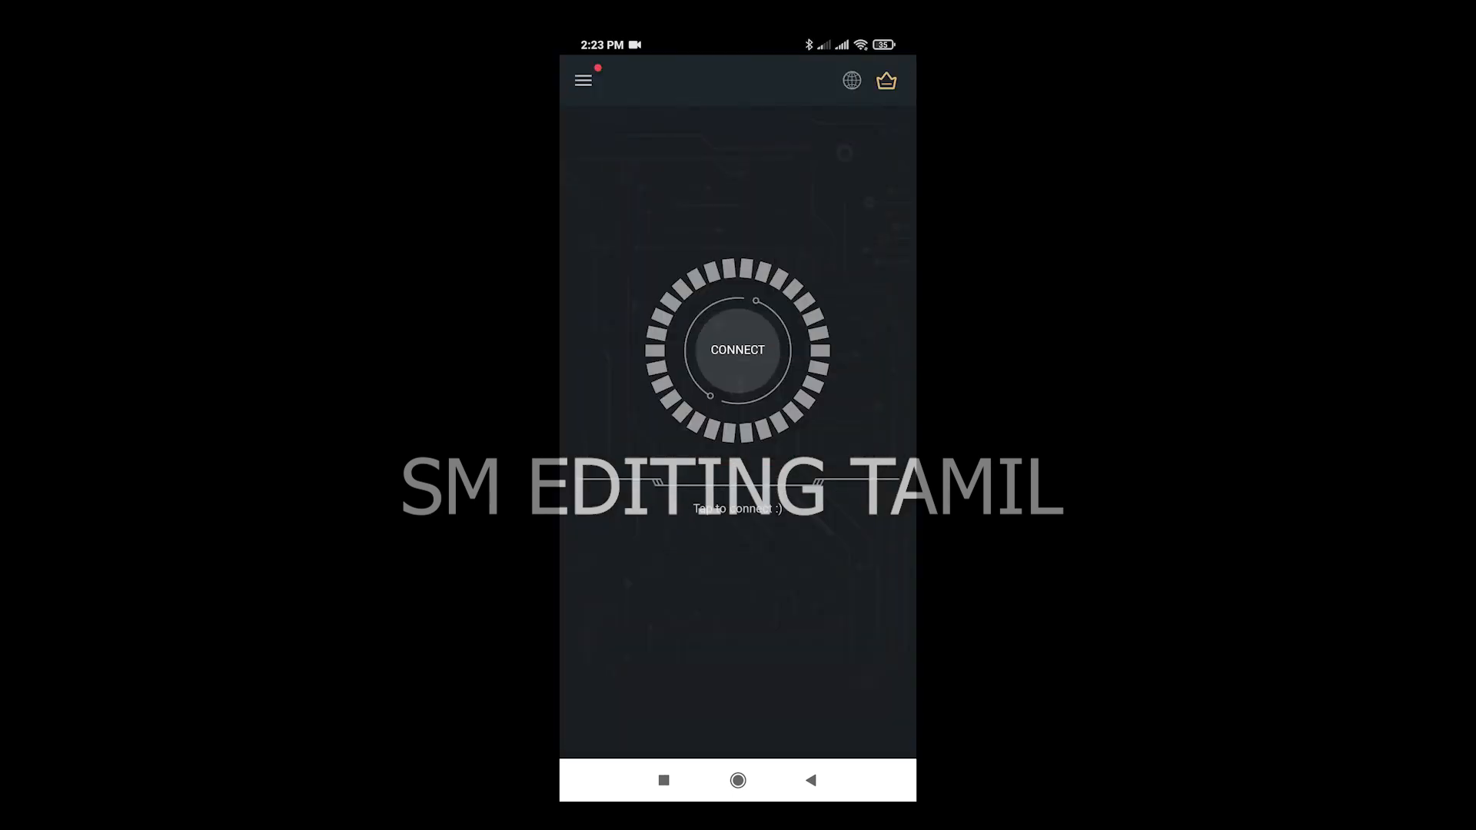
# Connect Secure VPN via 'Free Server with AD' and close the 'Enjoying Secure VPN?' prompt.
pyautogui.click(737, 349)
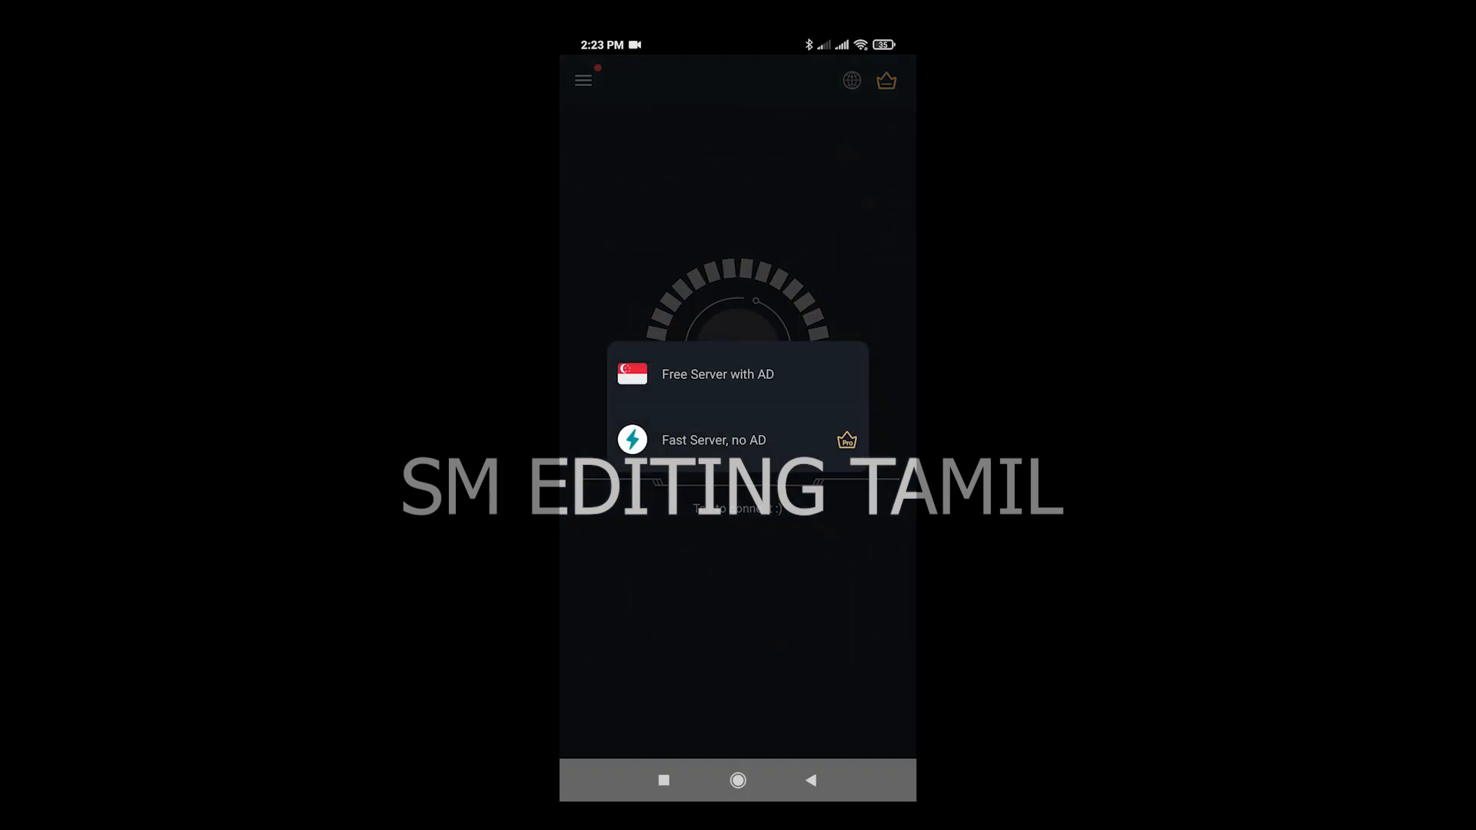
pyautogui.click(717, 373)
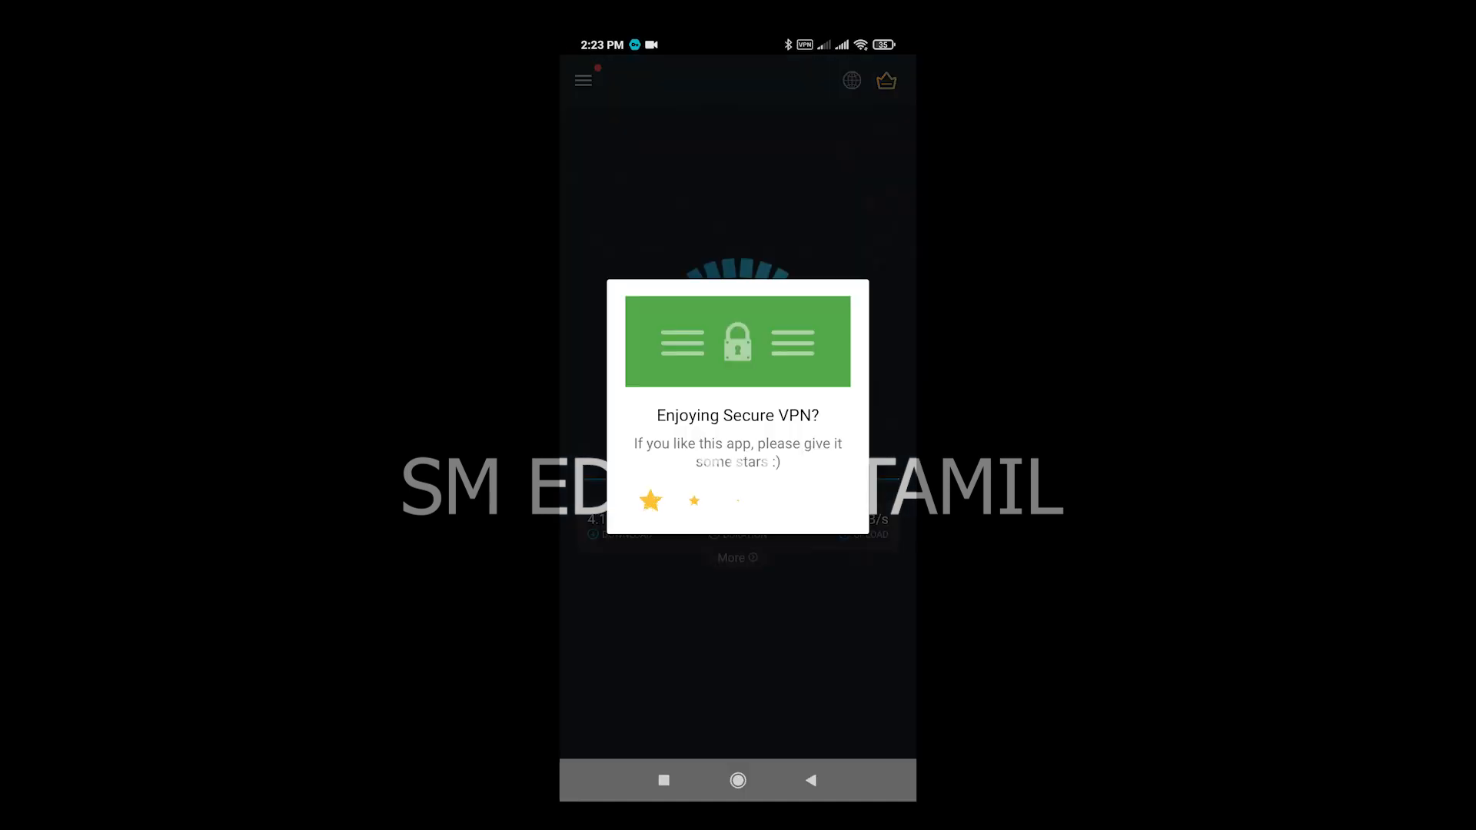
pyautogui.click(825, 499)
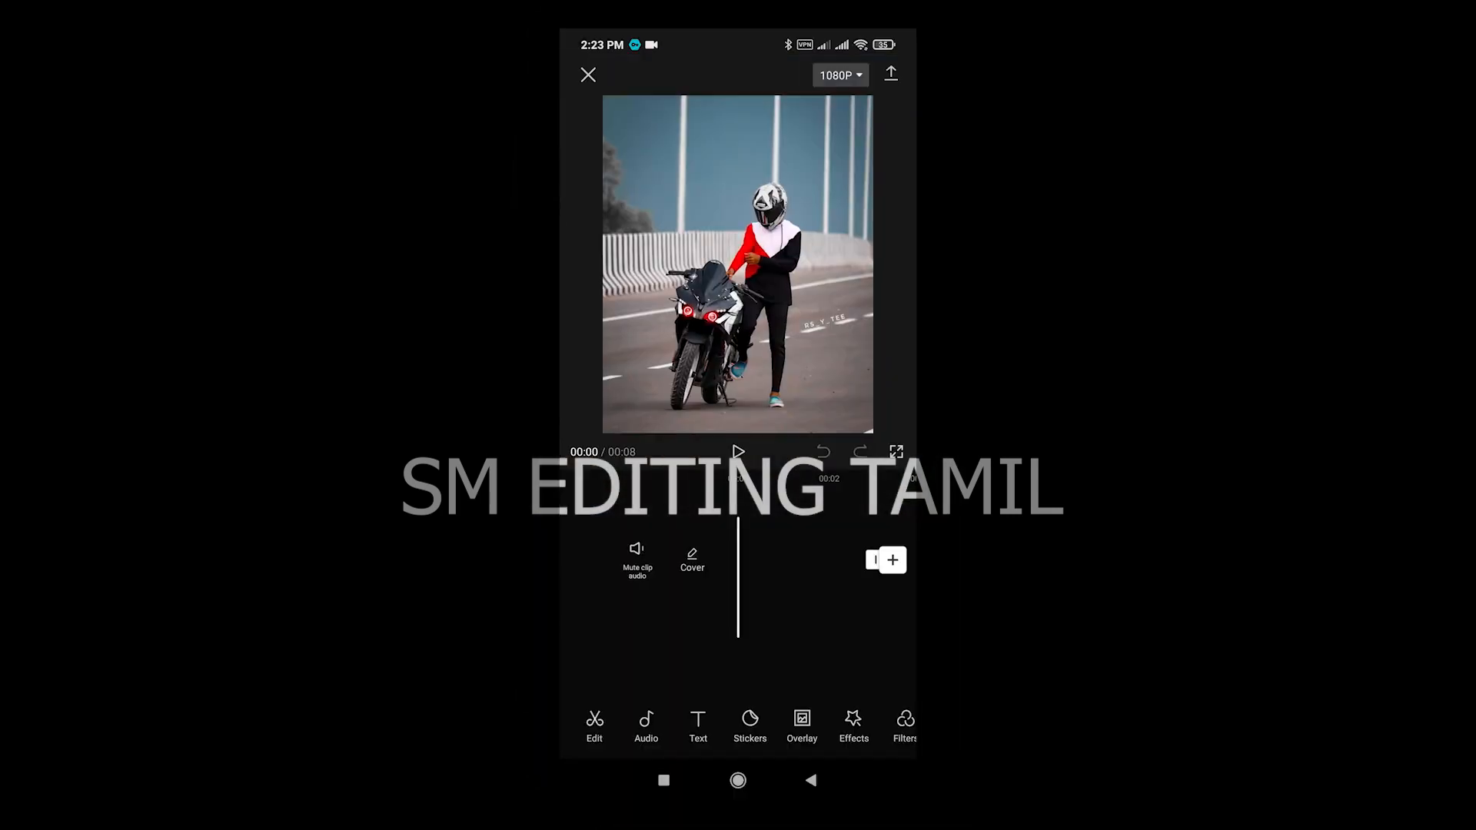
# Select the first motorcycle rider photo clip on the timeline to show its edit toolbar.
pyautogui.click(672, 560)
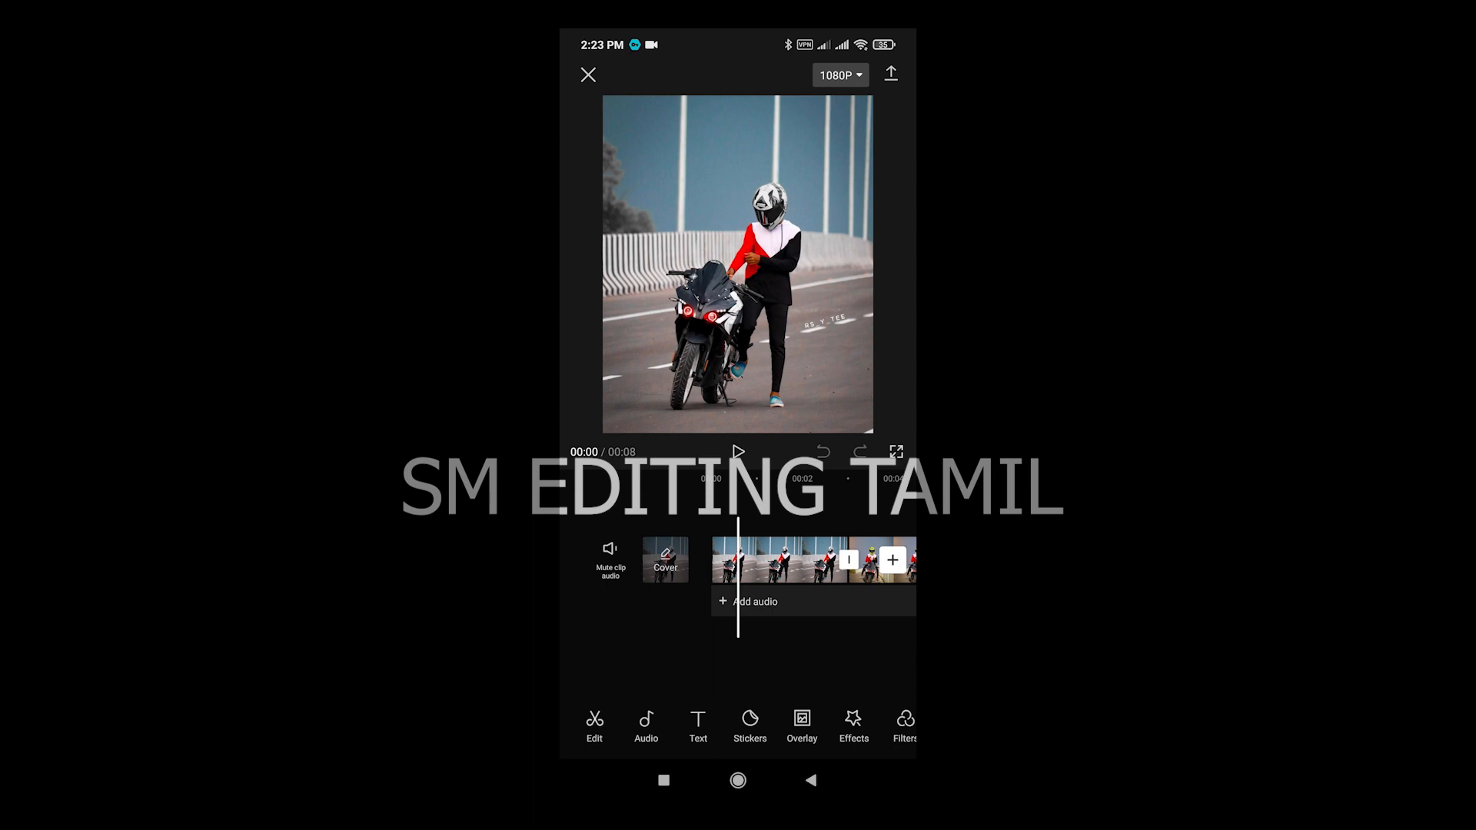
pyautogui.click(781, 560)
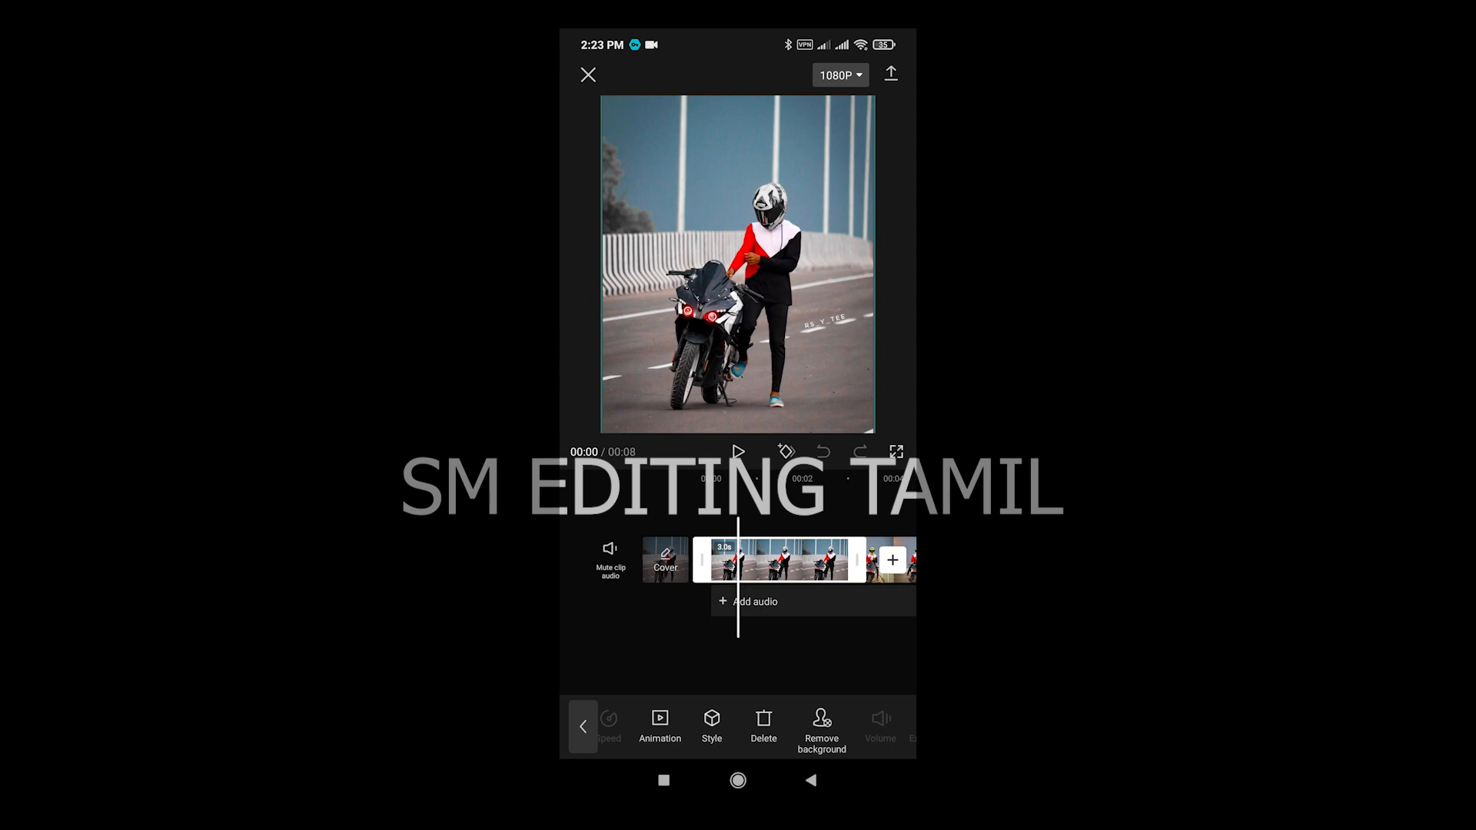
# Apply the Camera Shake style to the first clip, preview it, and confirm.
pyautogui.click(710, 725)
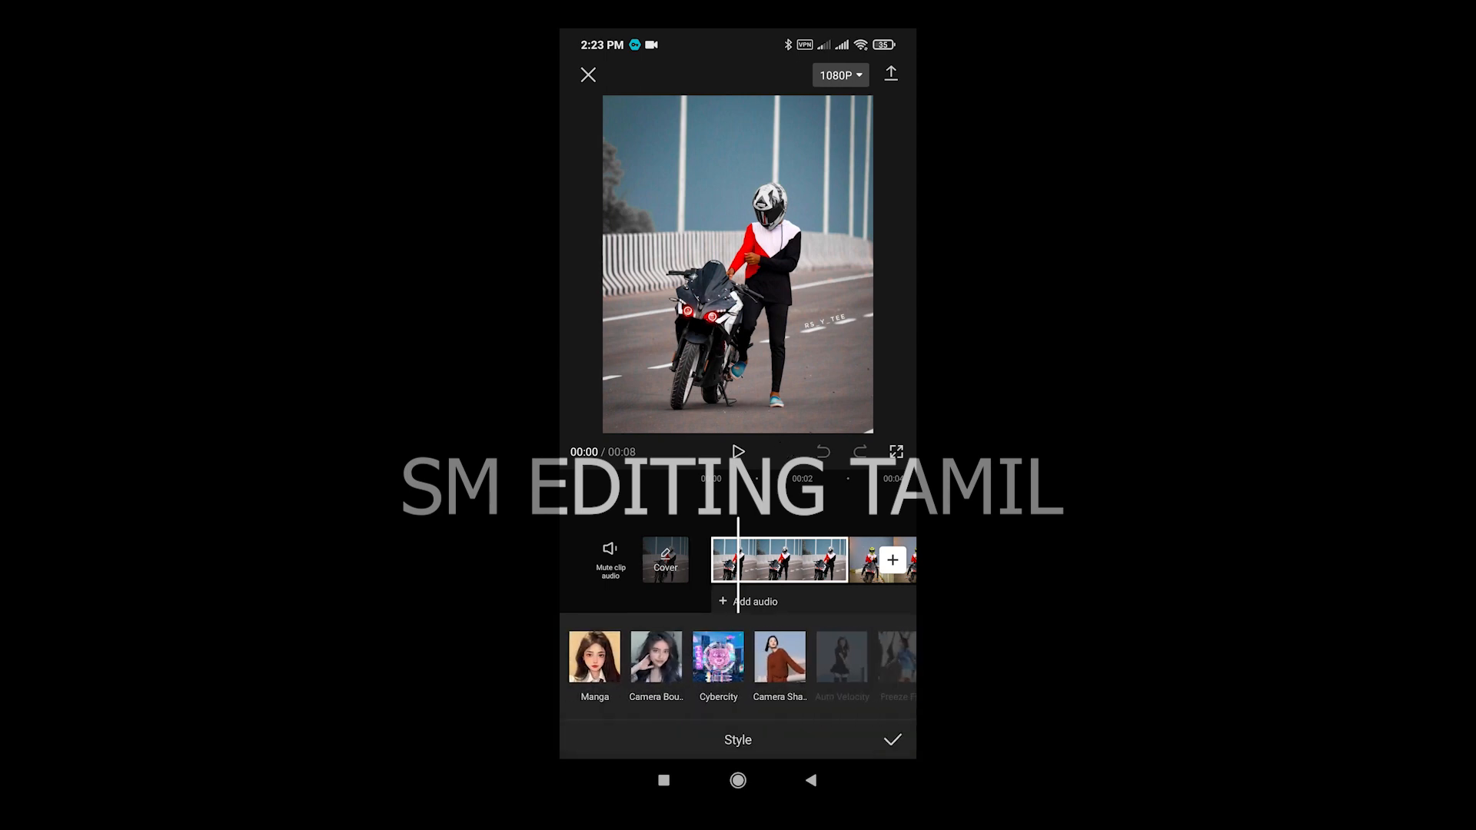
pyautogui.click(719, 656)
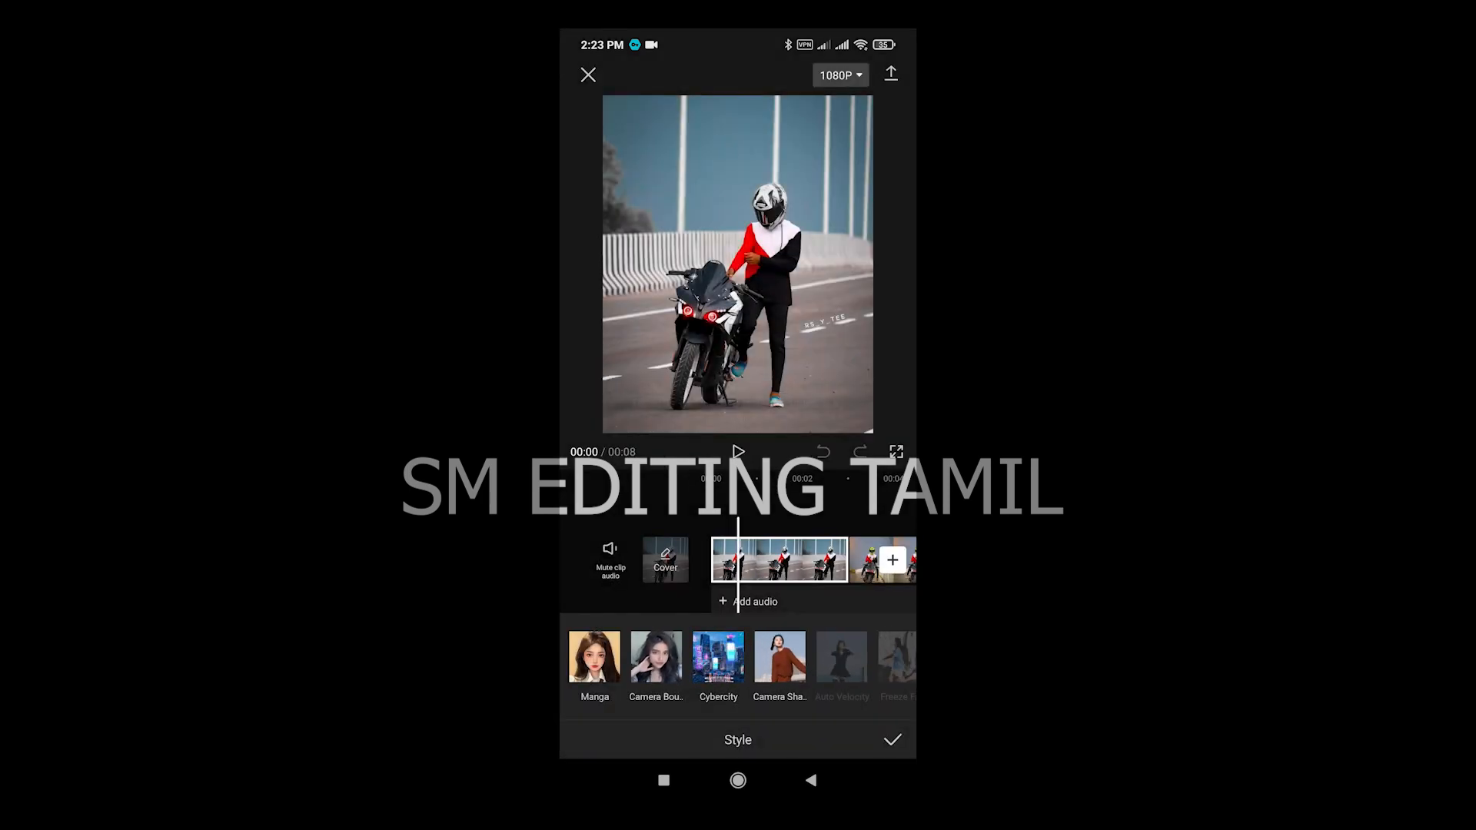
pyautogui.click(718, 657)
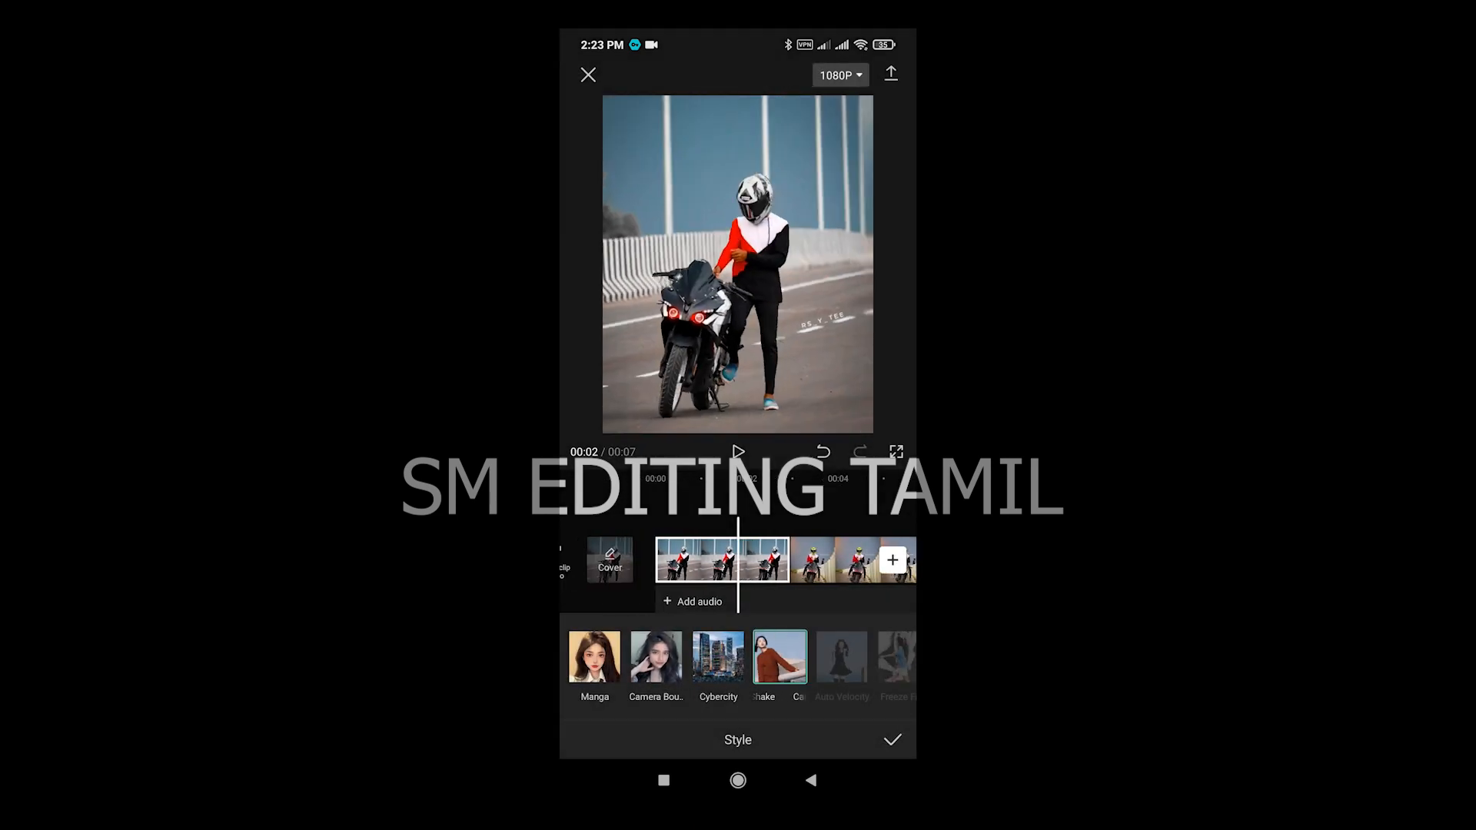
pyautogui.click(738, 452)
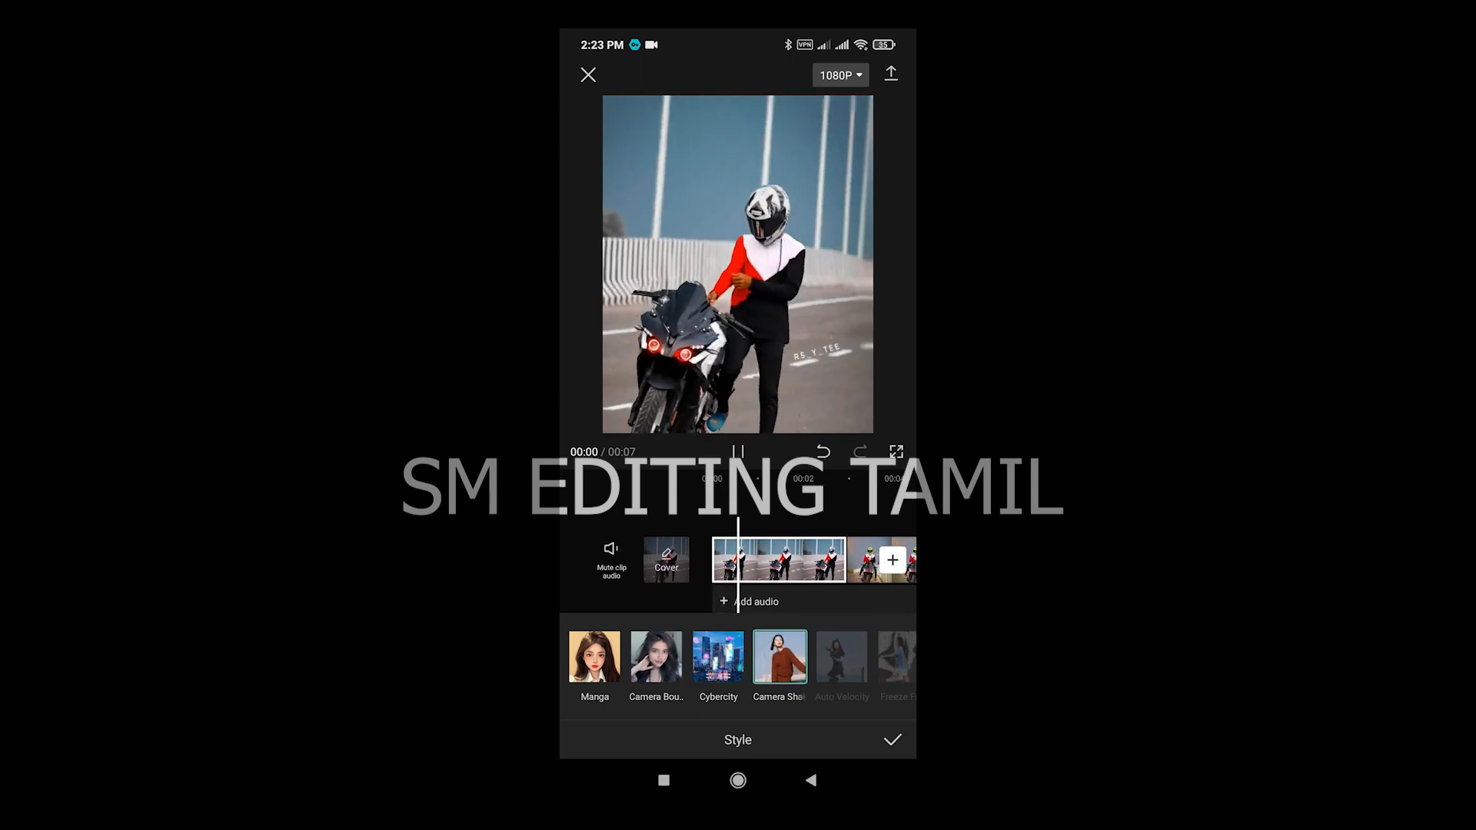
pyautogui.click(737, 452)
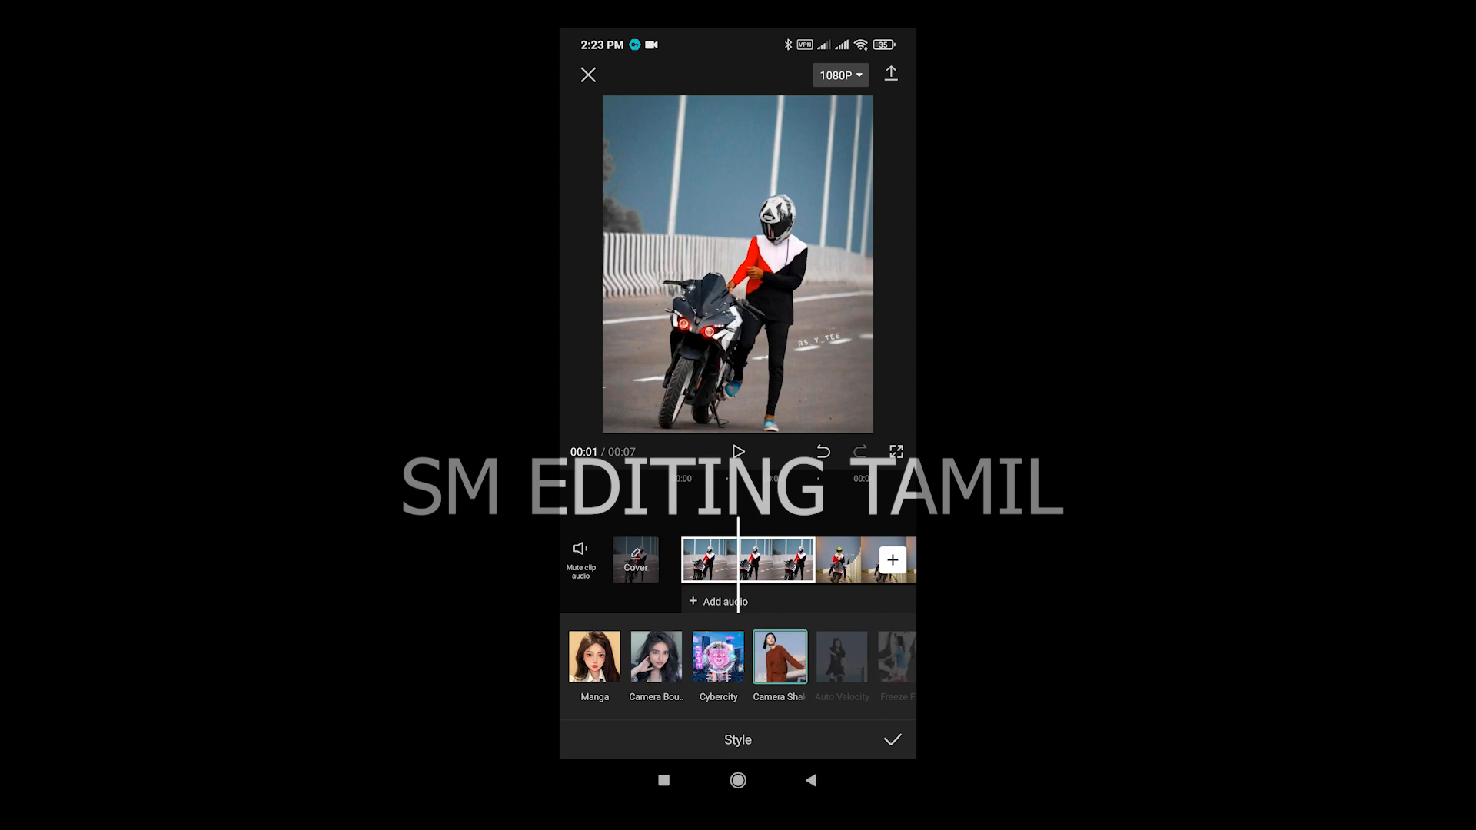
pyautogui.click(890, 740)
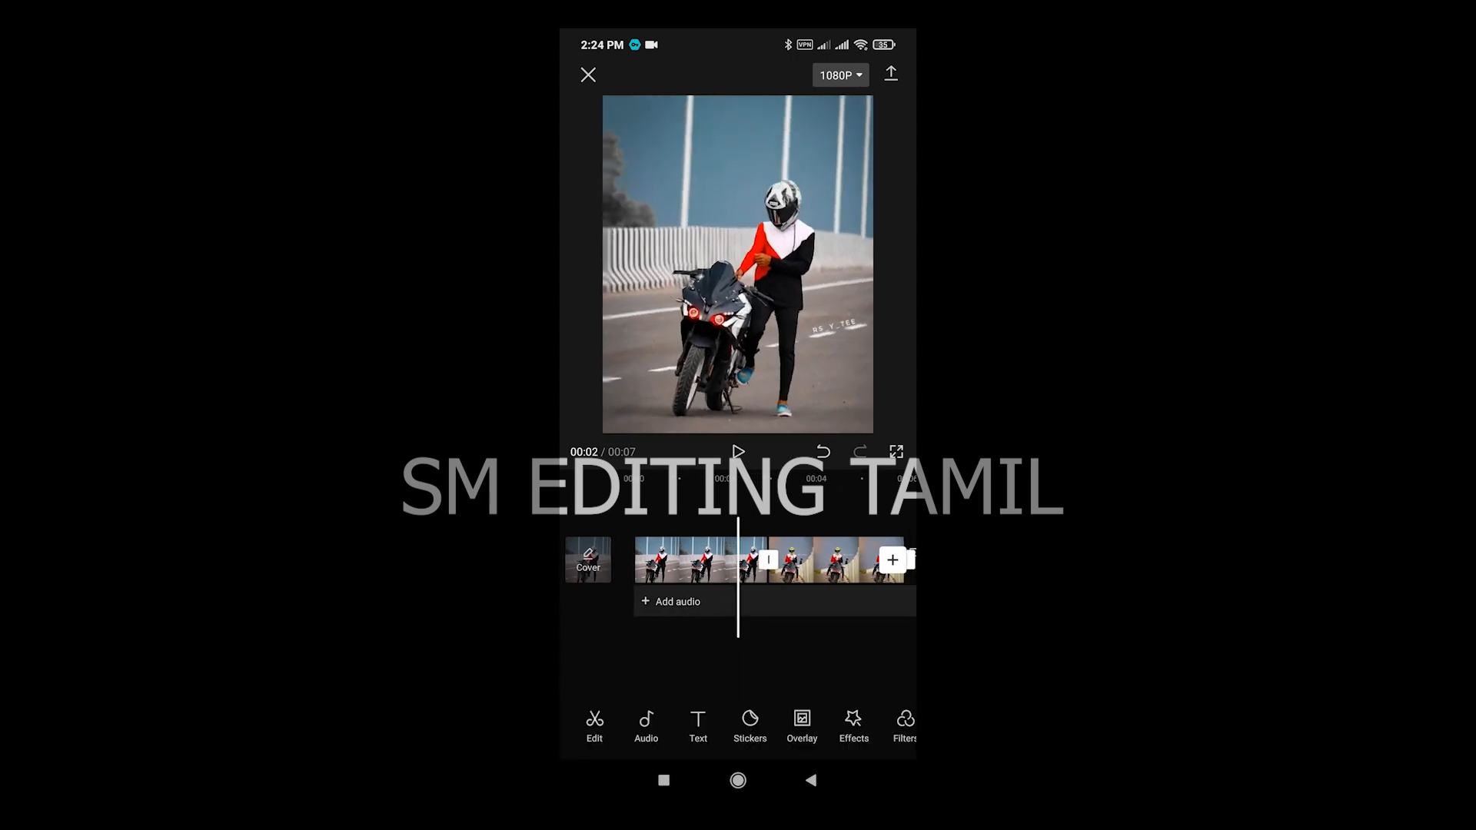
# Switch the project to 9:16 and scale the first photo to fill the portrait canvas.
pyautogui.click(738, 452)
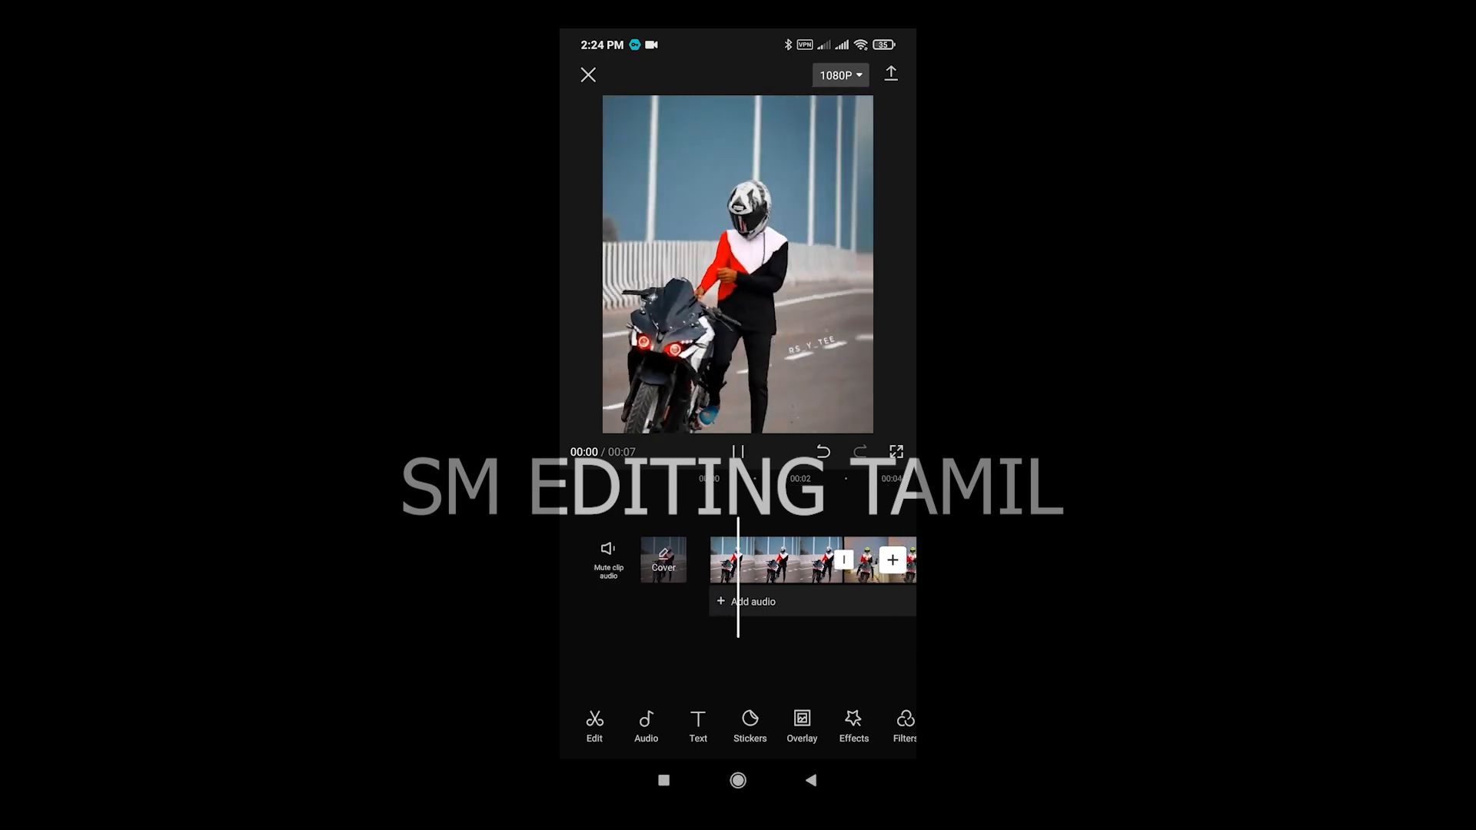
pyautogui.click(737, 452)
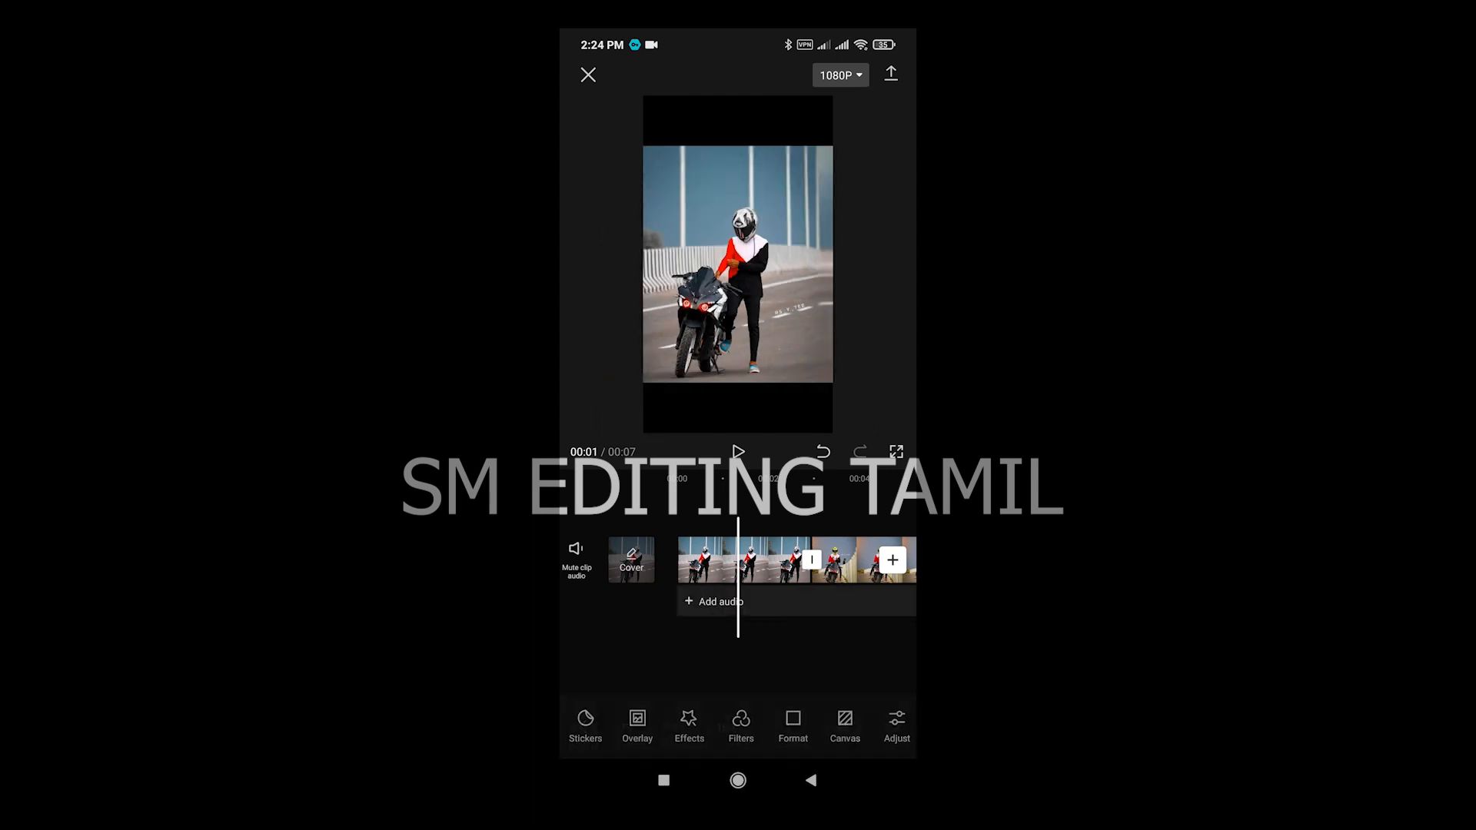
pyautogui.click(748, 561)
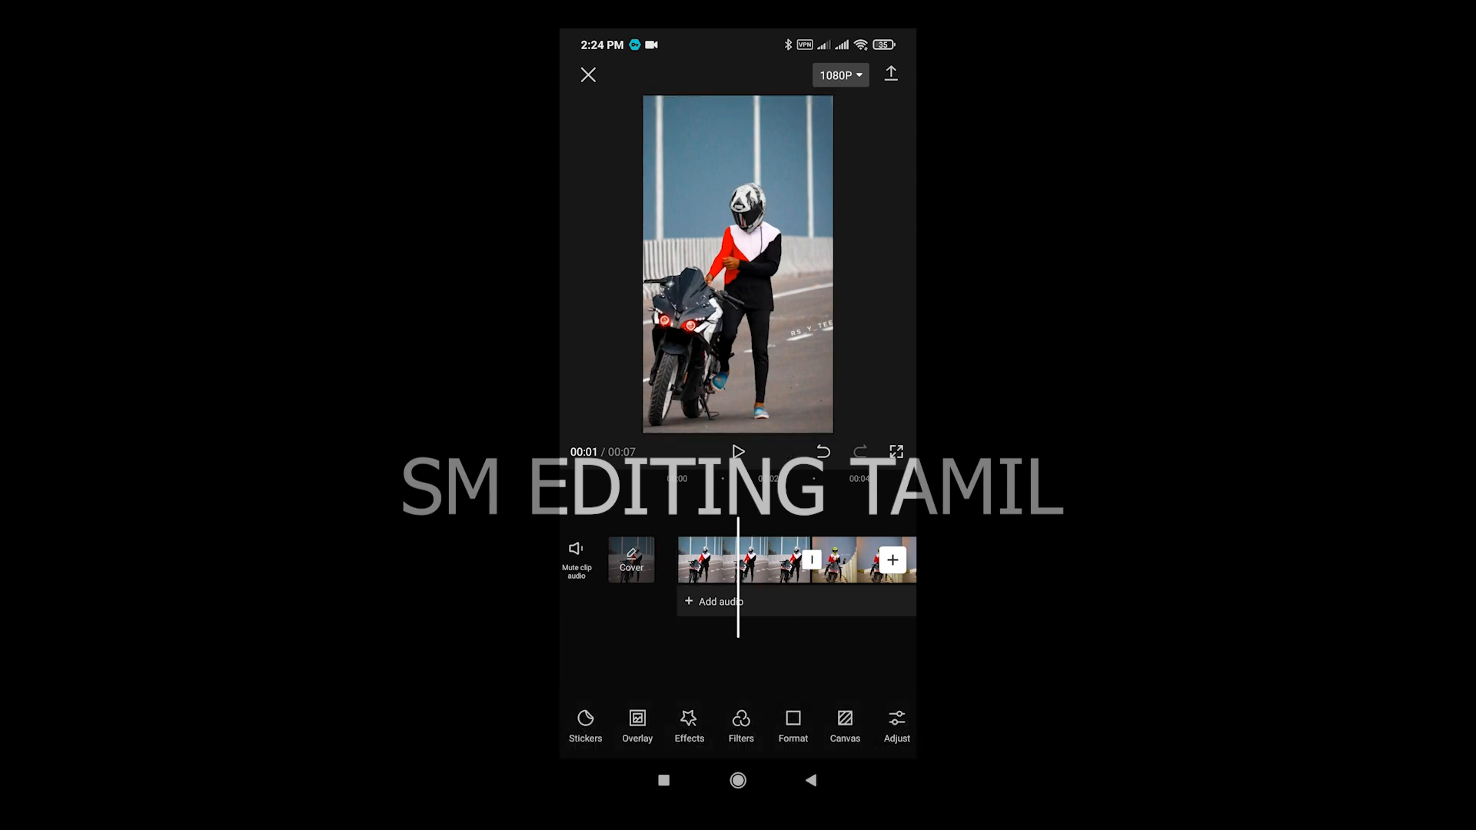
pyautogui.click(739, 453)
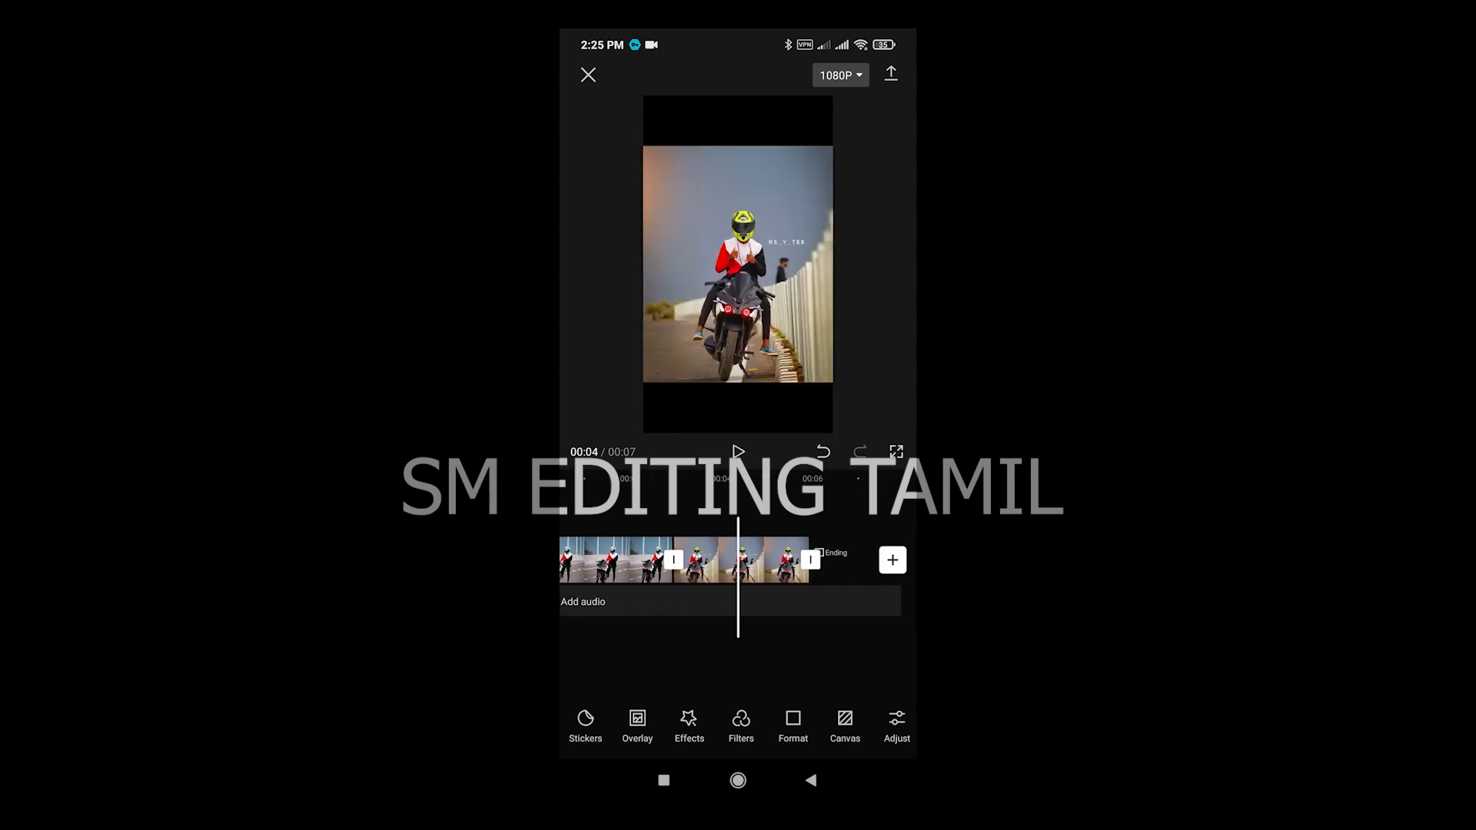
# Scale the second rider photo to fill the frame and pick the Camera Shake style.
pyautogui.click(716, 559)
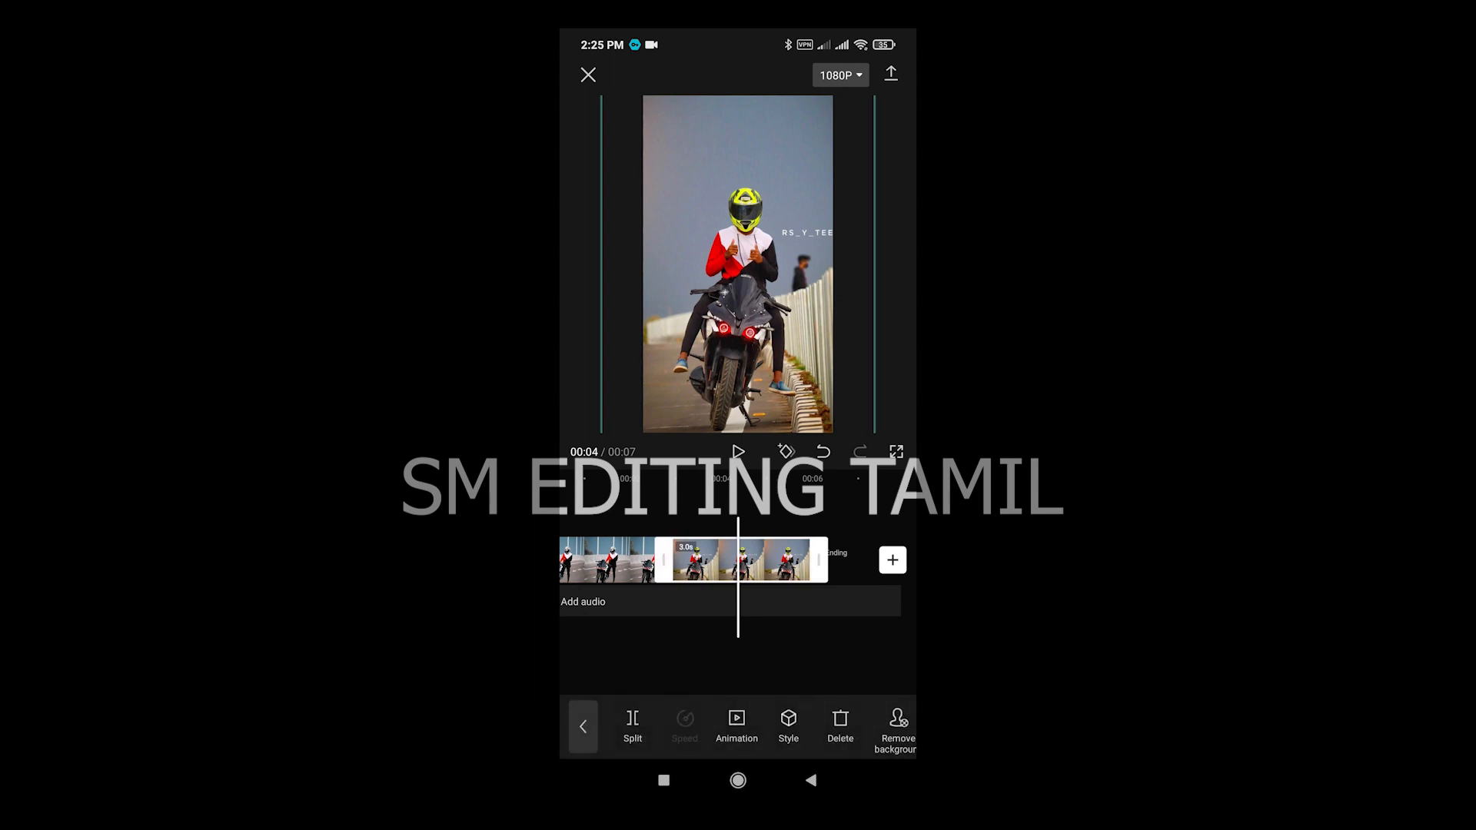
pyautogui.click(788, 726)
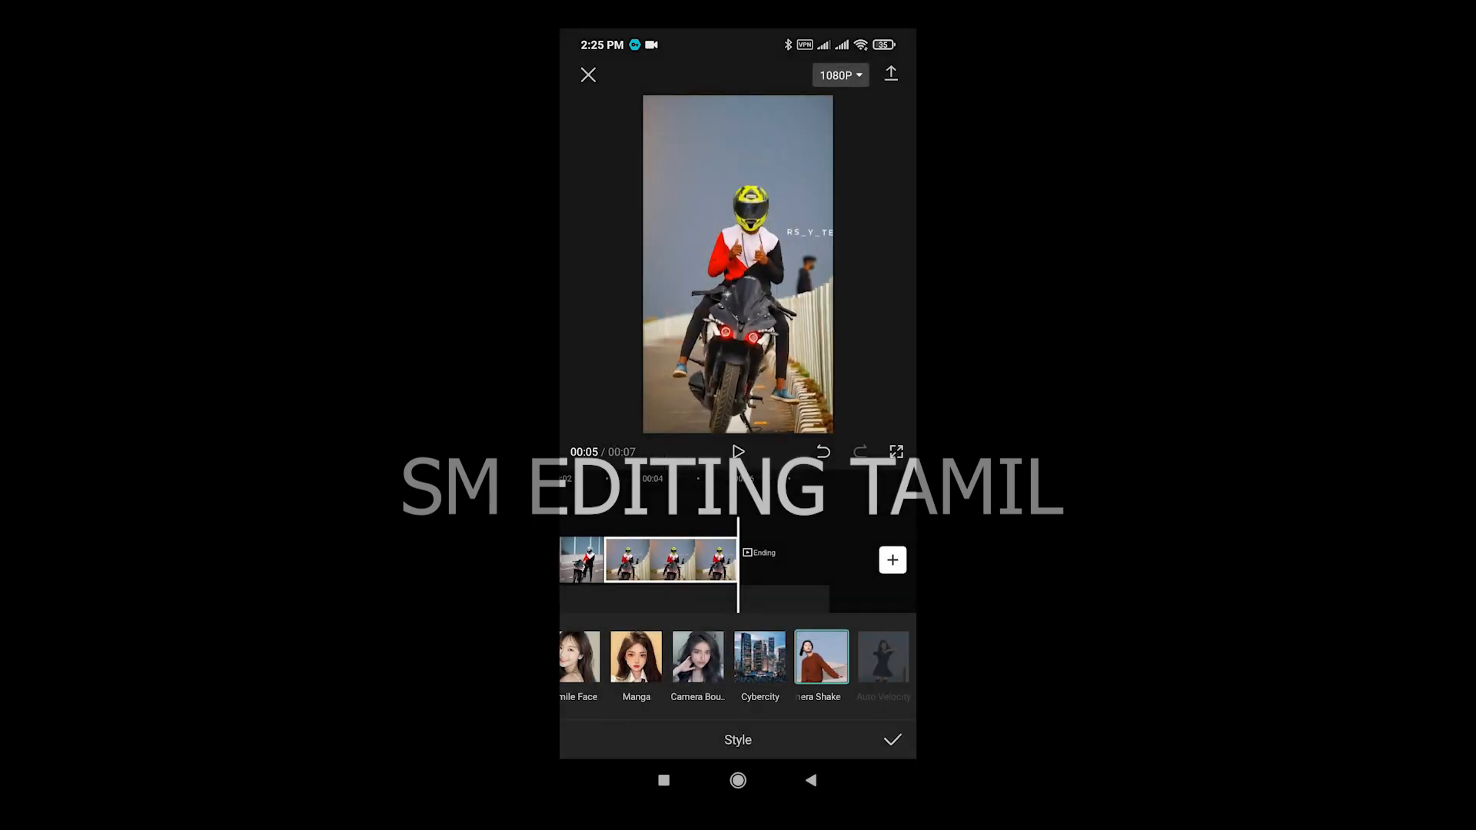
pyautogui.click(739, 453)
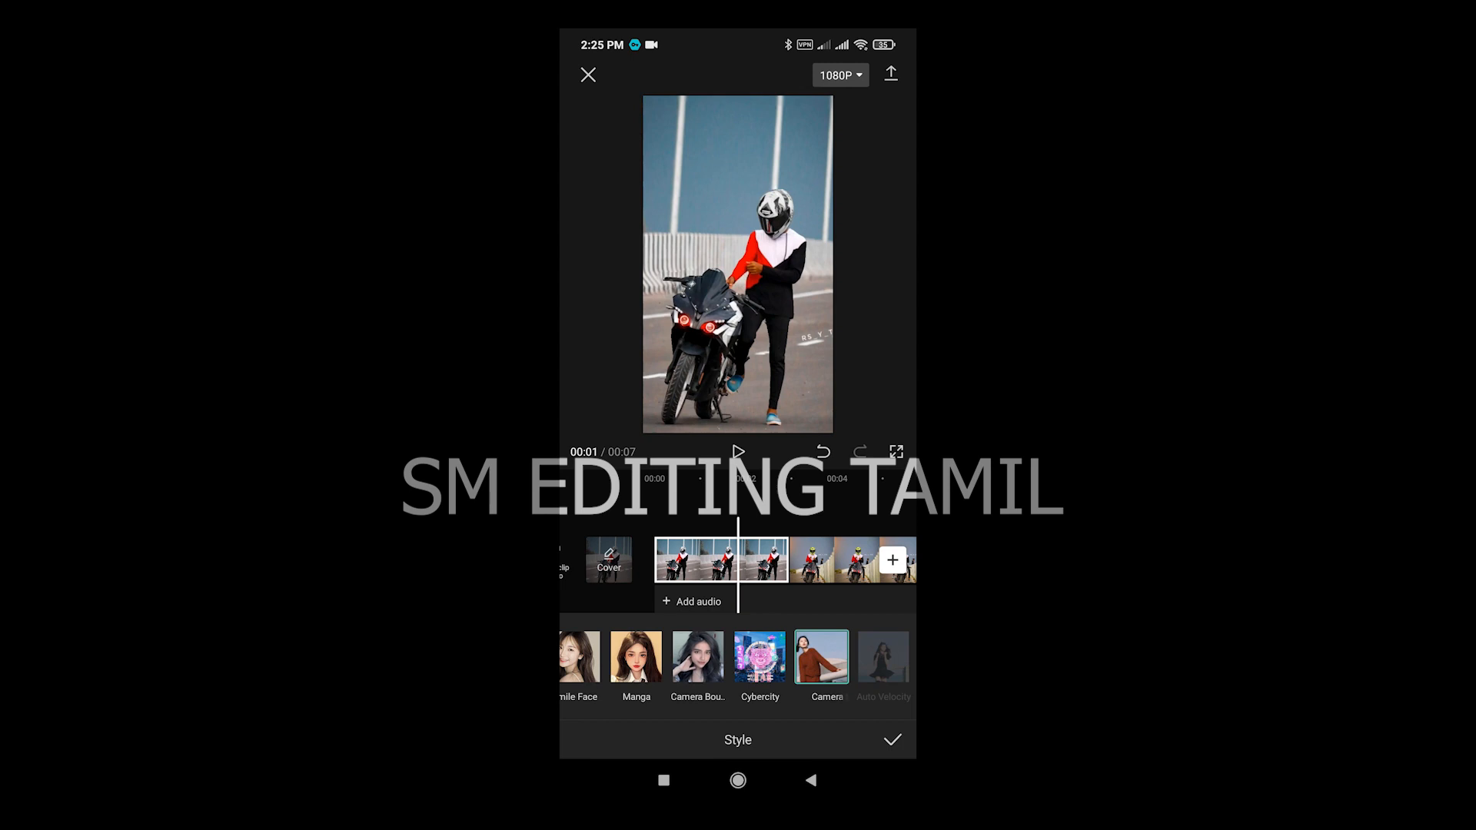
pyautogui.hscroll(-3)
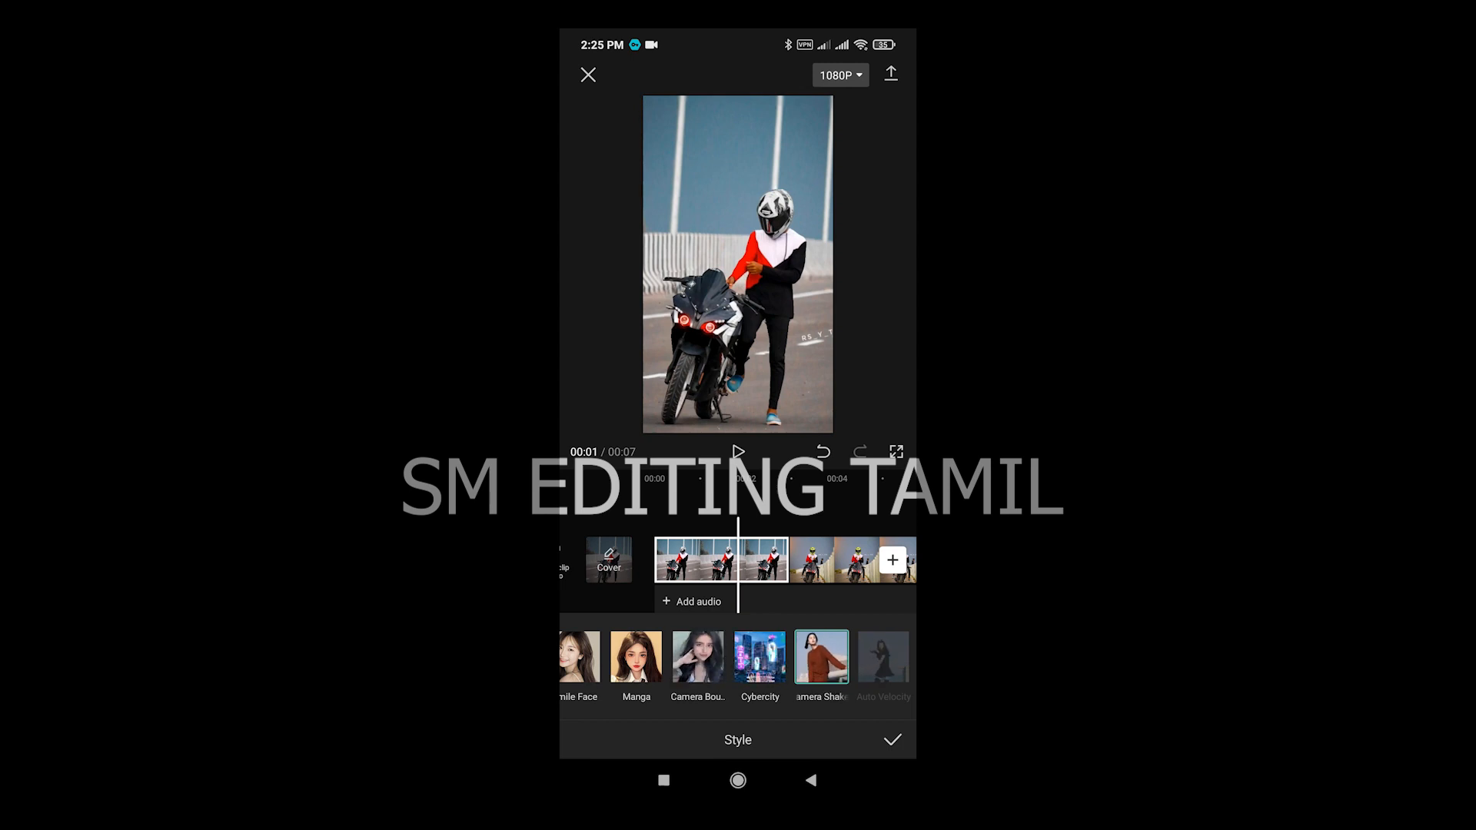